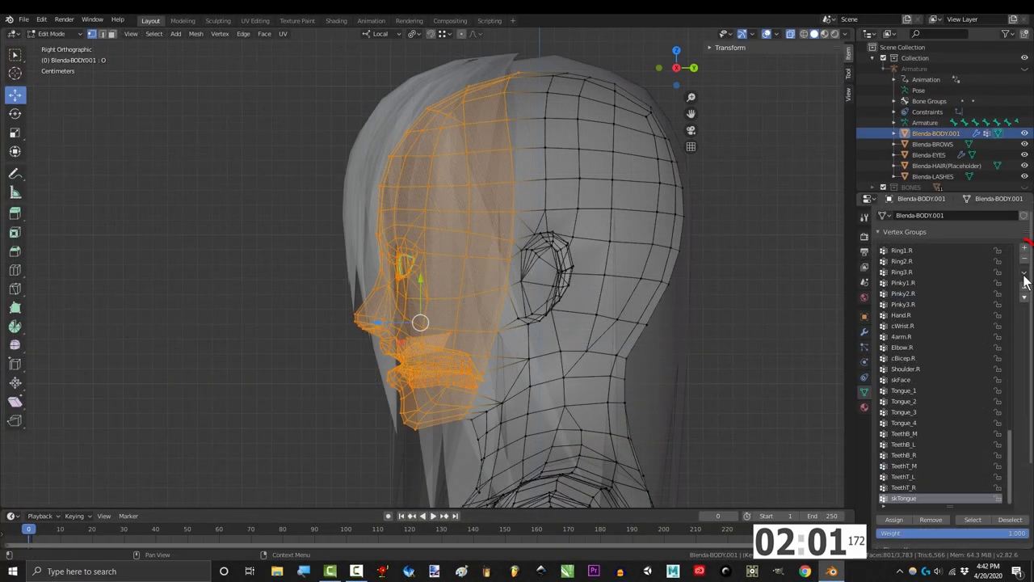
Step: Scroll the Object Data properties to the Shape Keys list and pick a tongue key
scroll(down, 3)
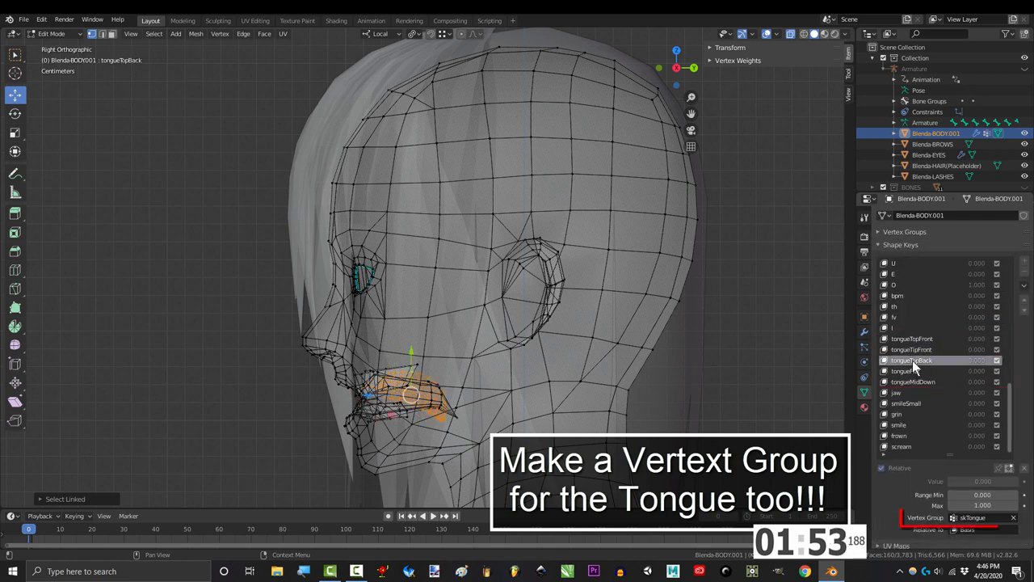
click(913, 381)
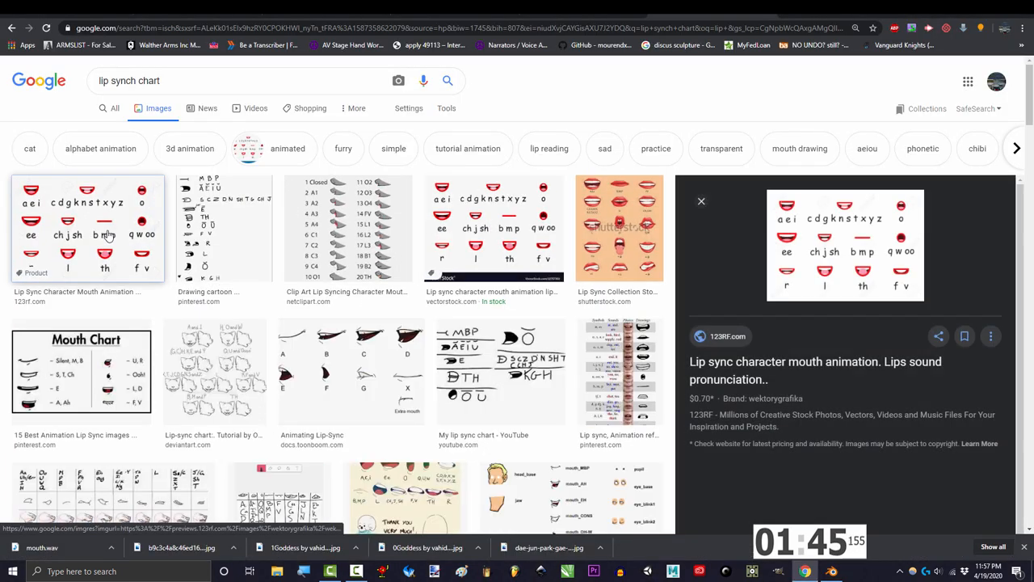
Step: Scroll through the 'lip synch chart' image results to the mouth-shape charts
scroll(down, 3)
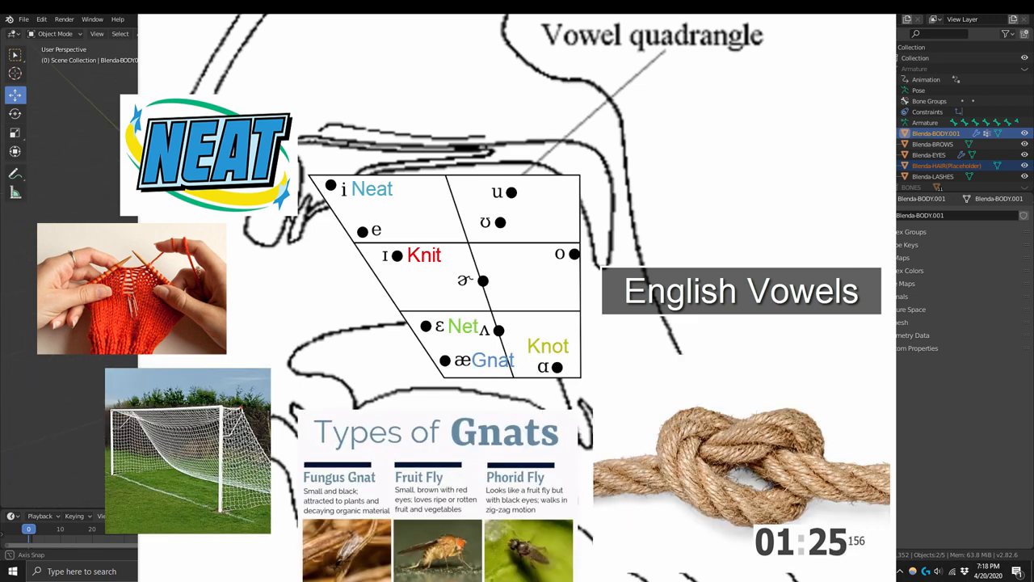
Step: Frame the whole character head in Front Orthographic object mode view
drag(388, 186, 469, 363)
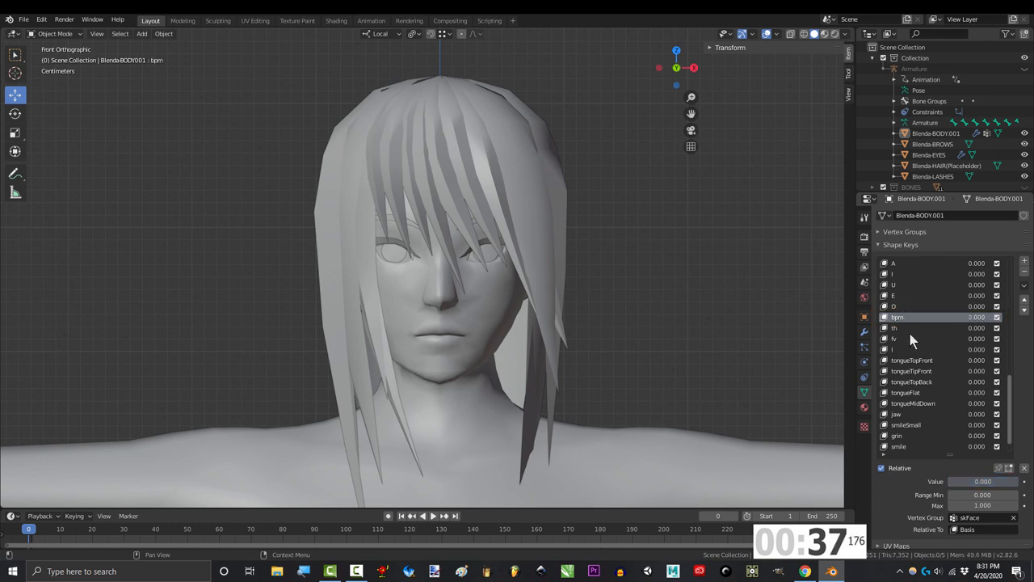
Step: Preview the tongueTopFront shape key, then the tongueFlat key
click(913, 338)
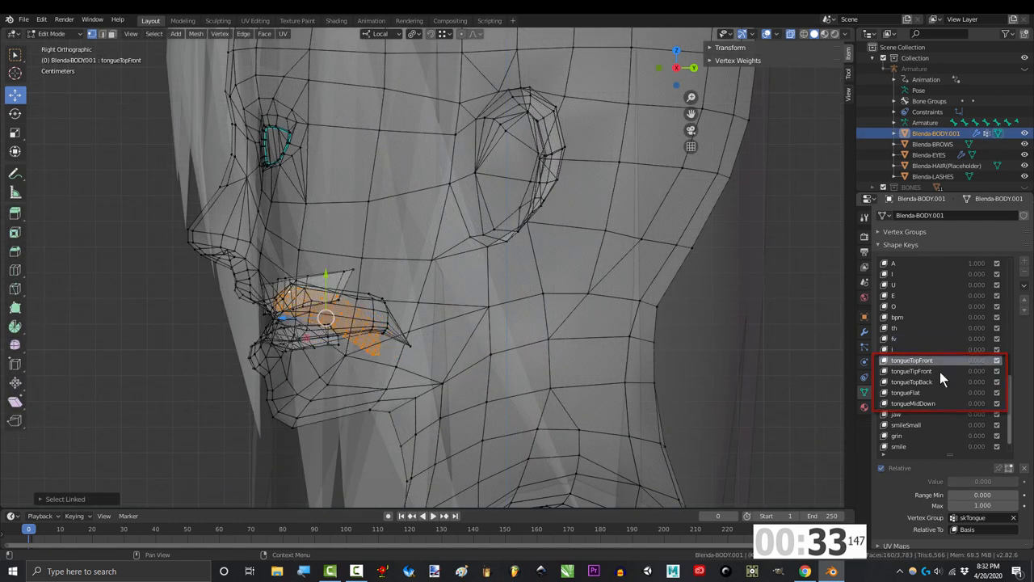
click(905, 393)
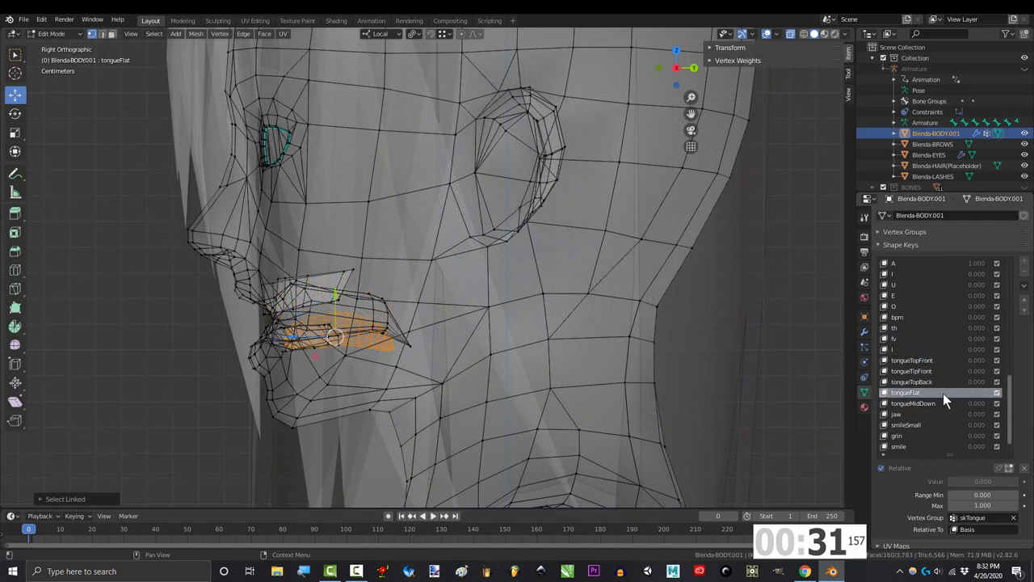